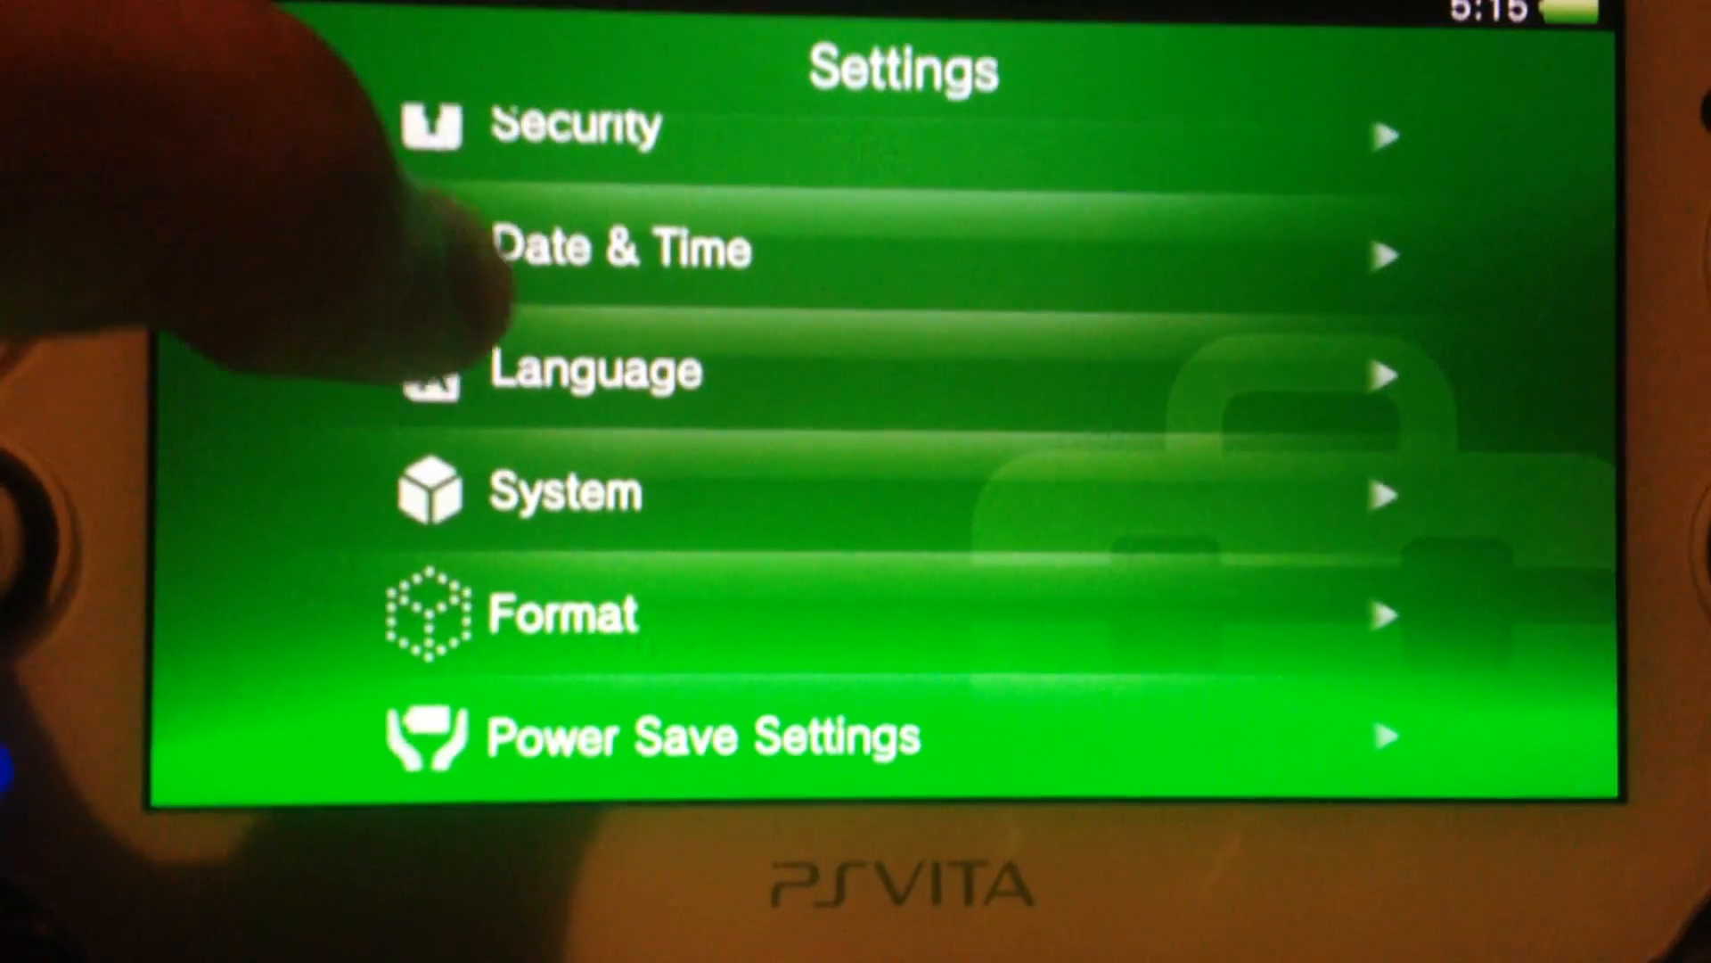
Show System Information: software 3.00, MAC address, 29 GB card with 9654 MB free
scroll("up", 3)
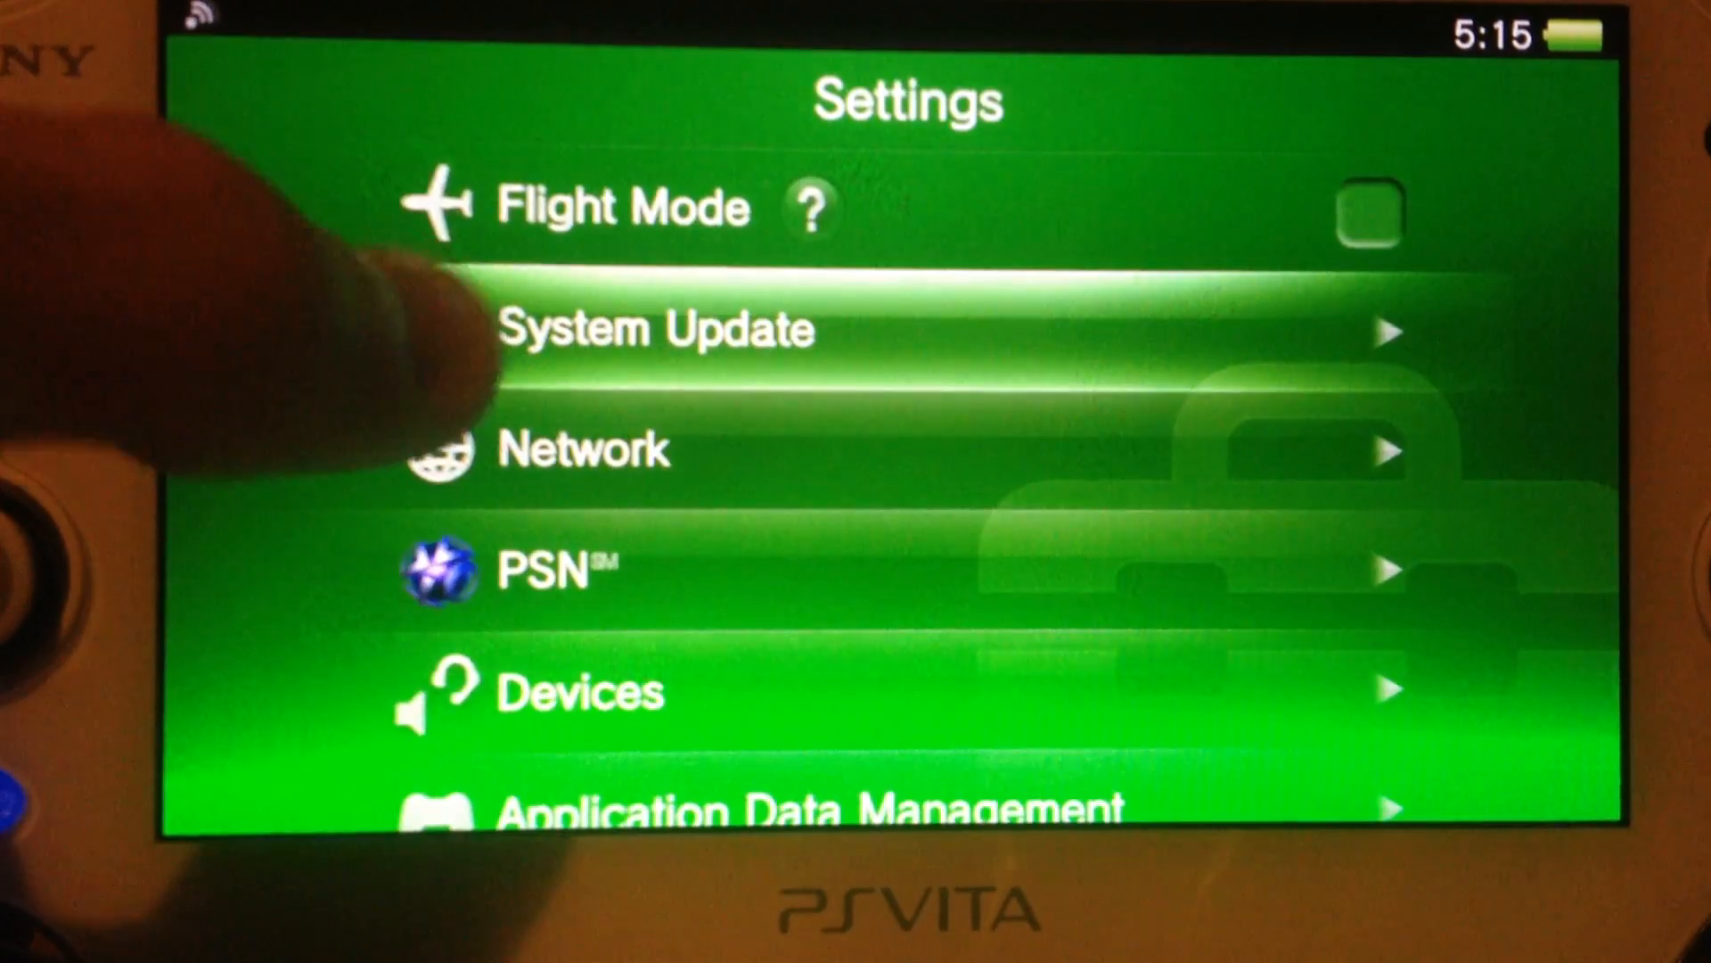
left_click(654, 329)
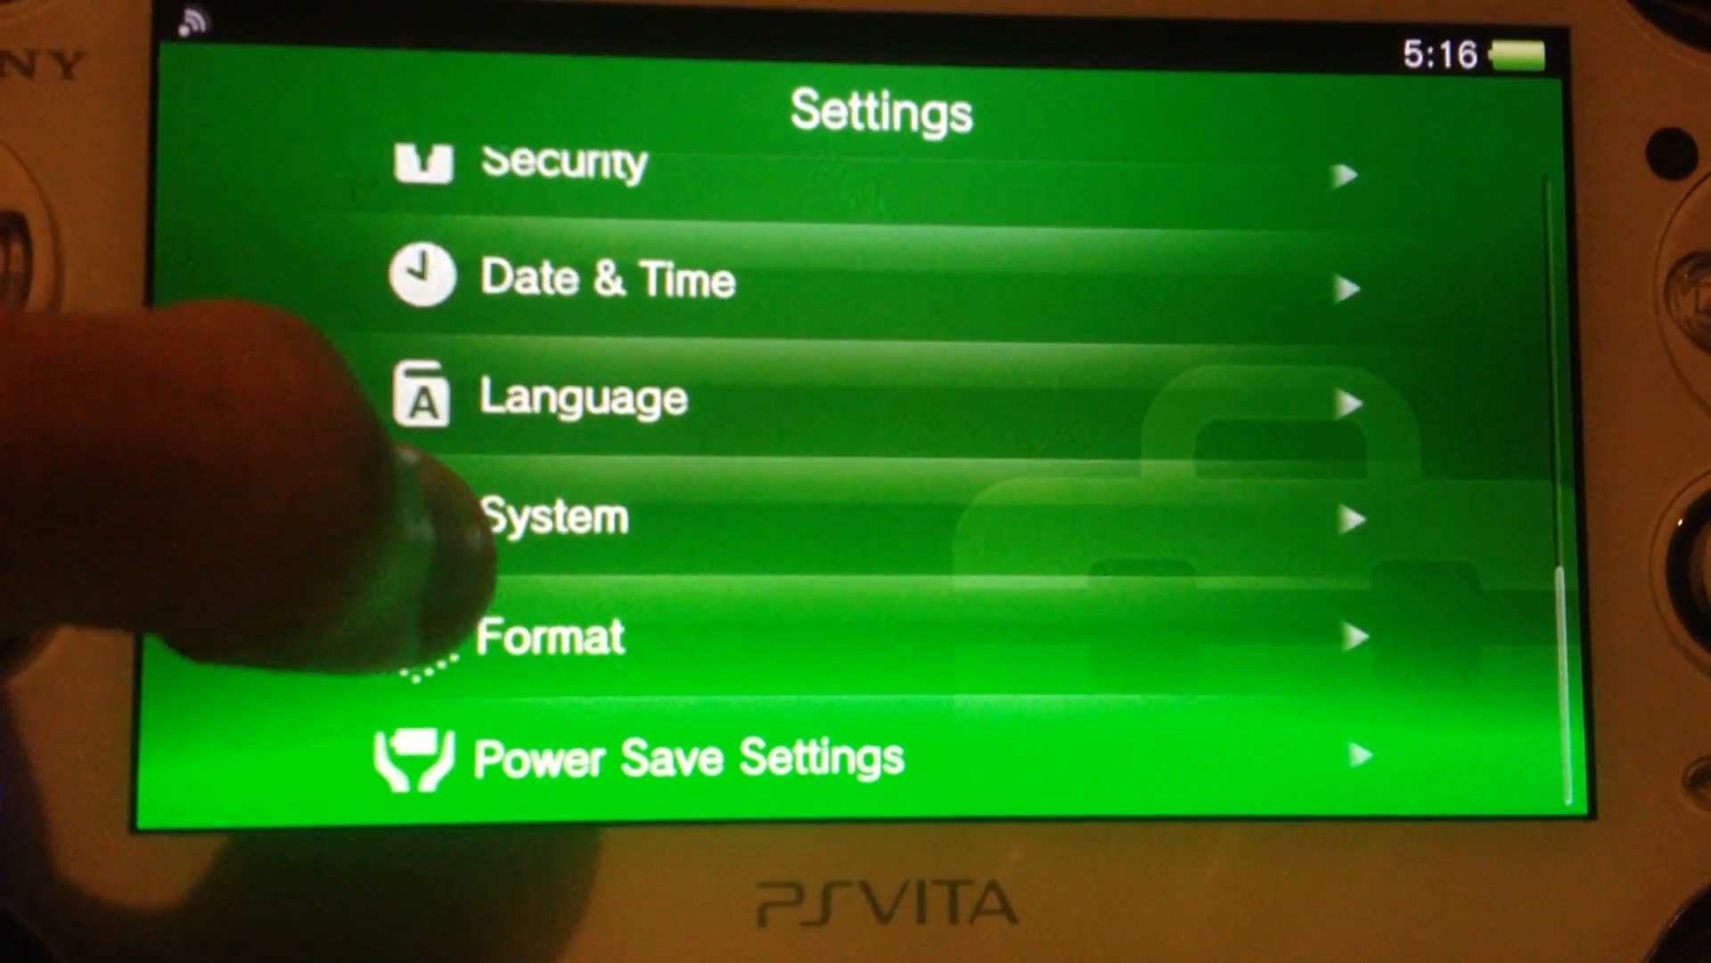
left_click(556, 516)
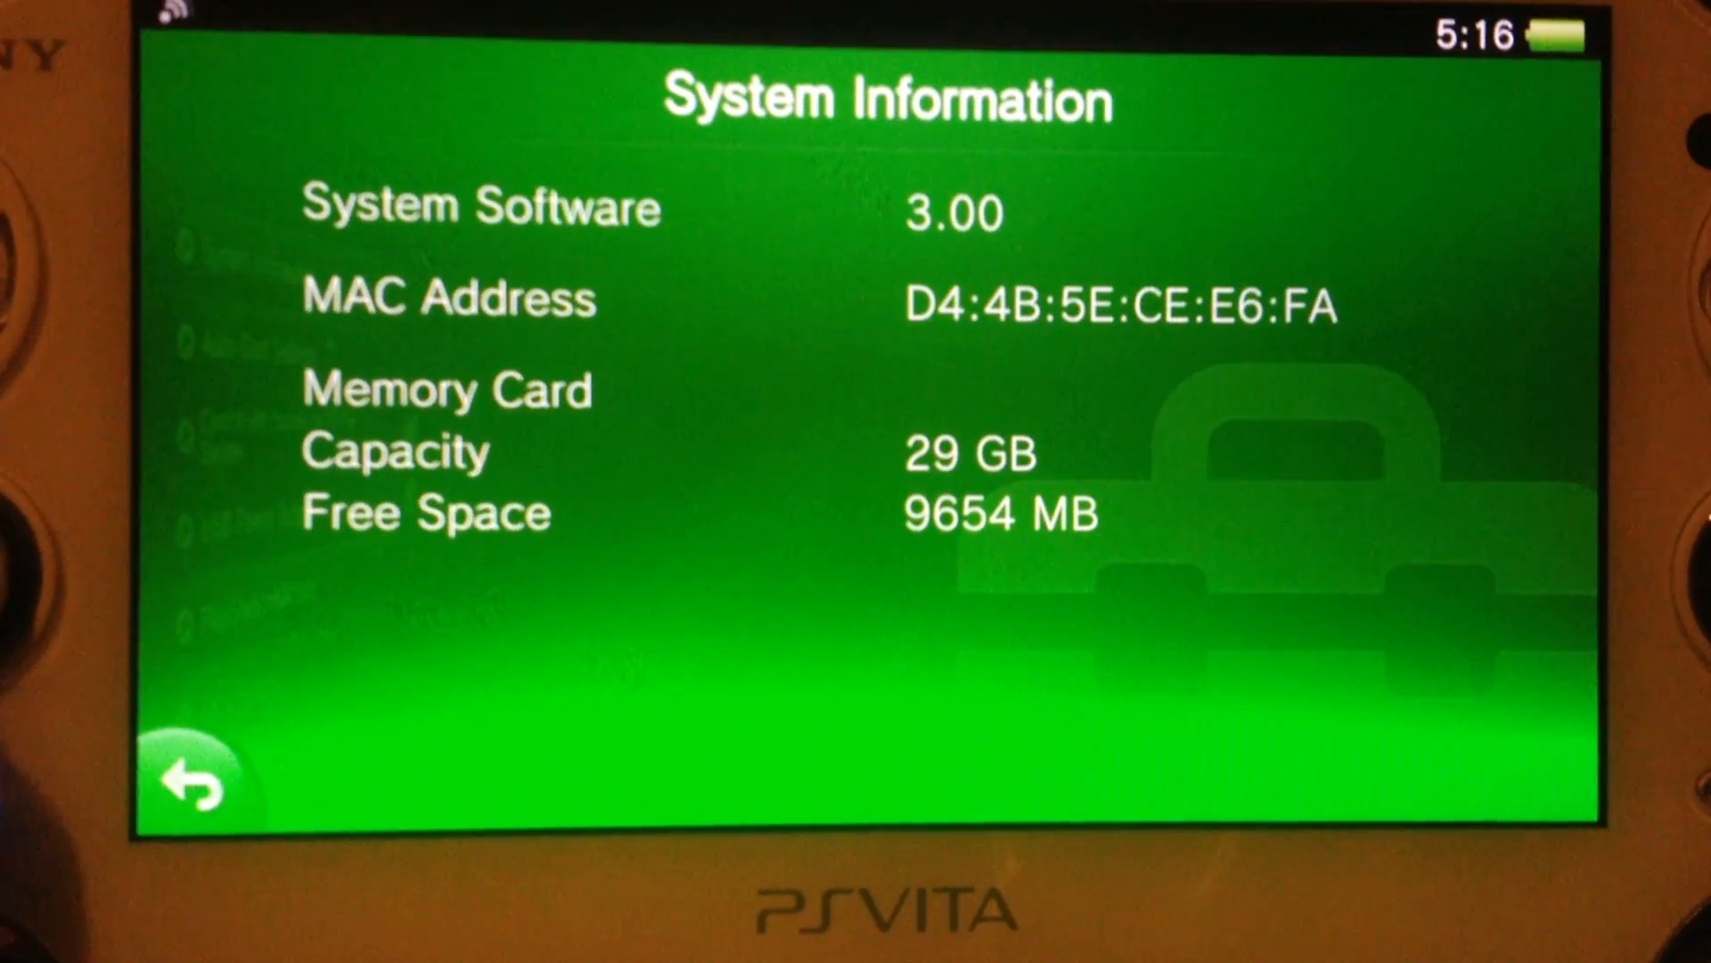